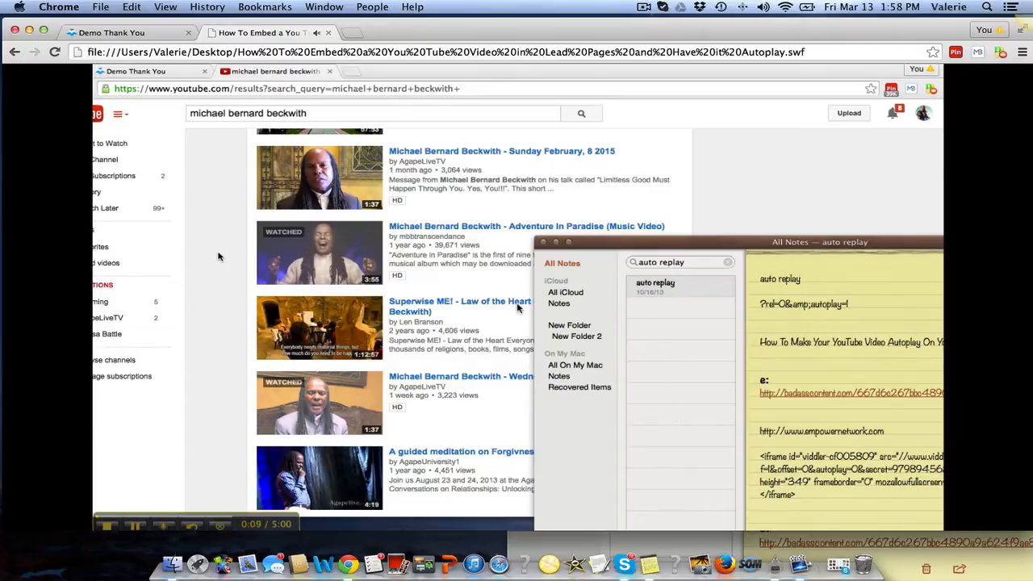
mouse_move(210, 97)
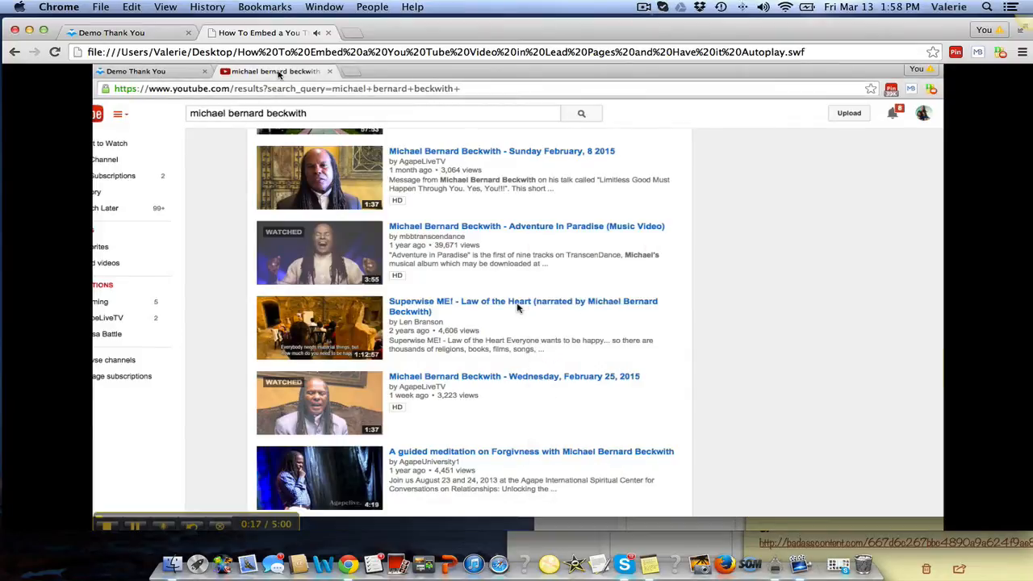
mouse_move(305, 174)
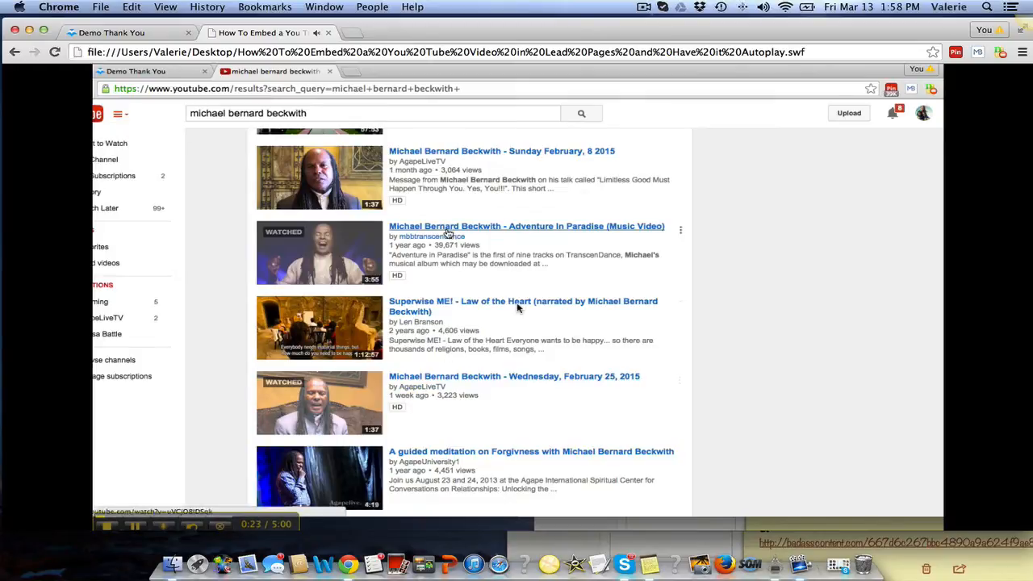
Open the 'Adventure In Paradise (Music Video)' result from the YouTube search results
click(527, 226)
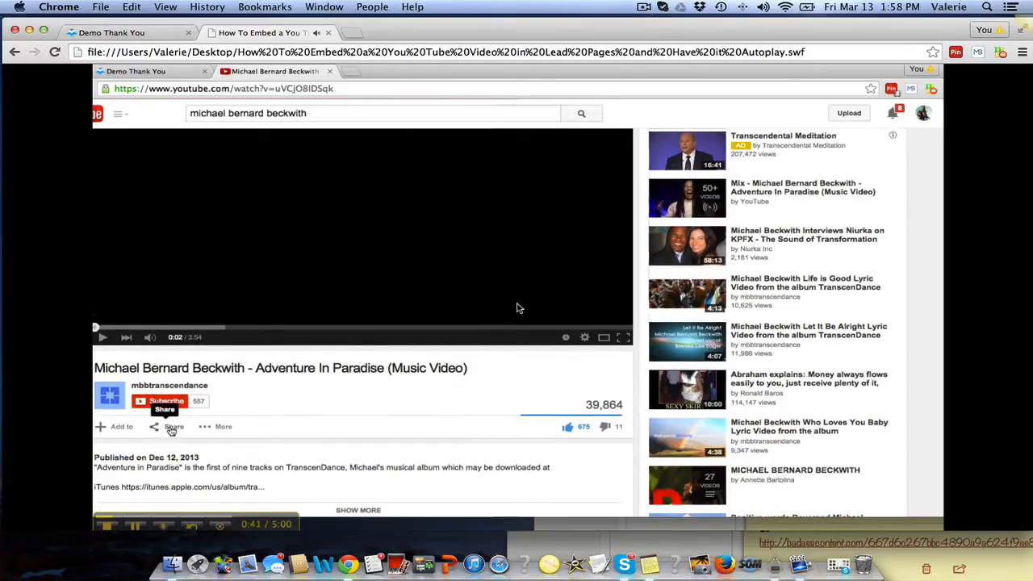
Show the video's Share embed iframe code and select all of it
click(170, 427)
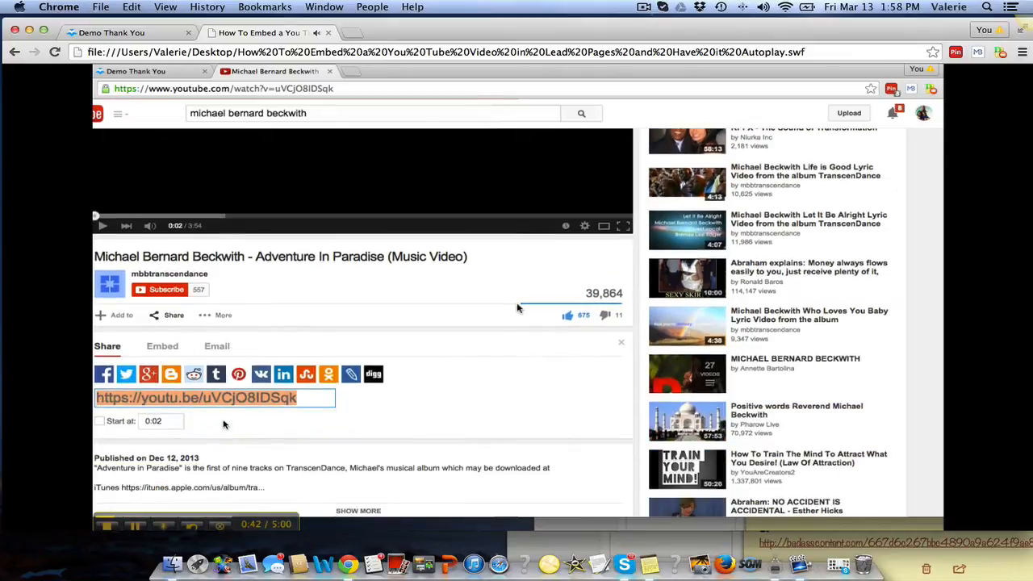
click(162, 346)
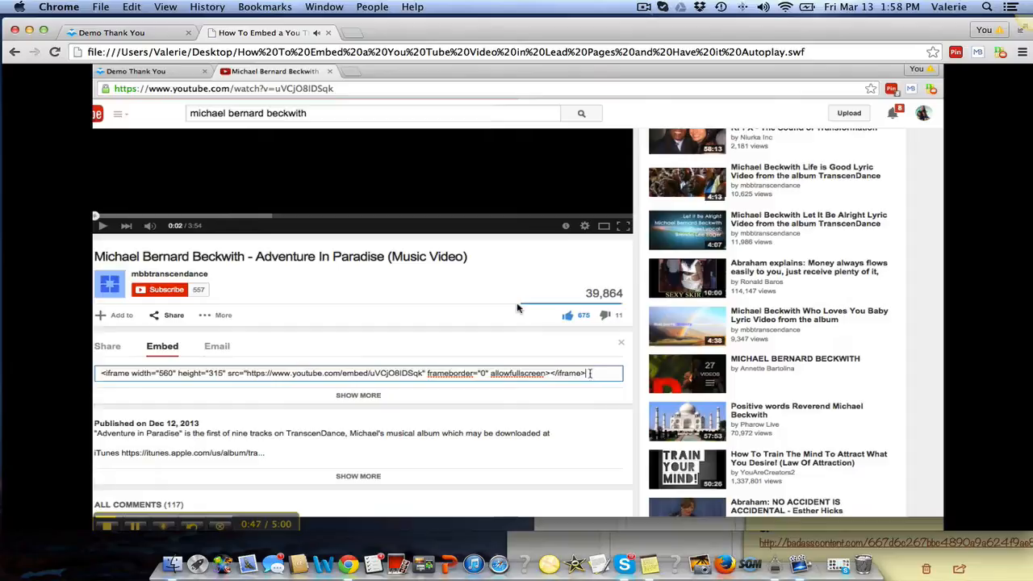
triple_click(355, 373)
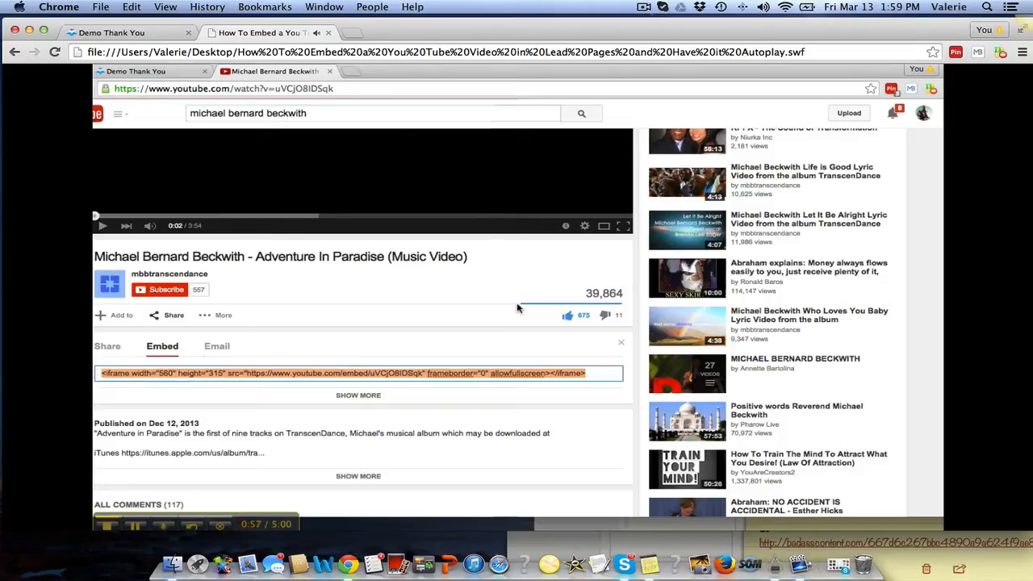
Open the Demo Thank You page editor and the Video element's settings menu
click(137, 71)
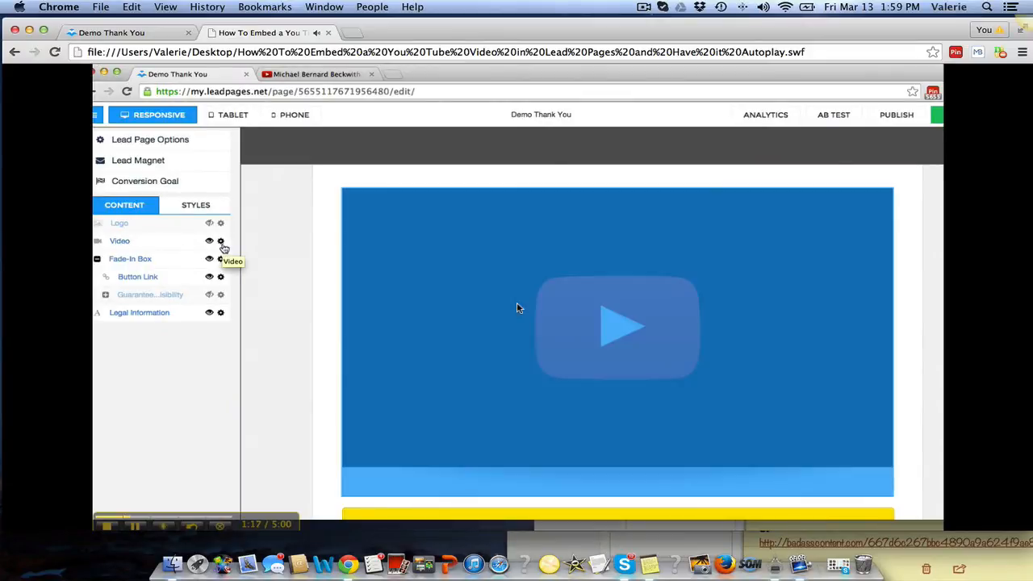
click(220, 240)
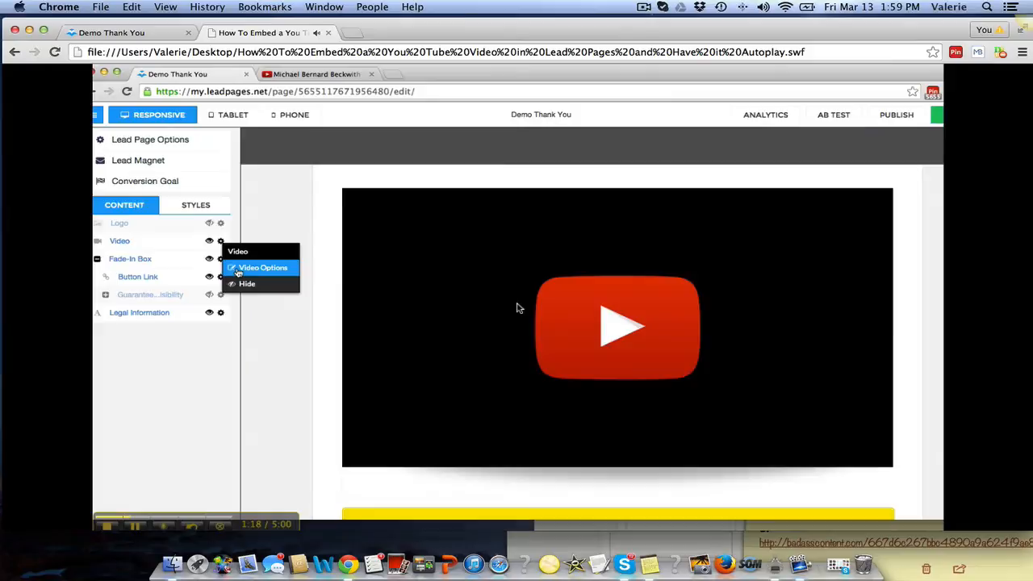
click(263, 267)
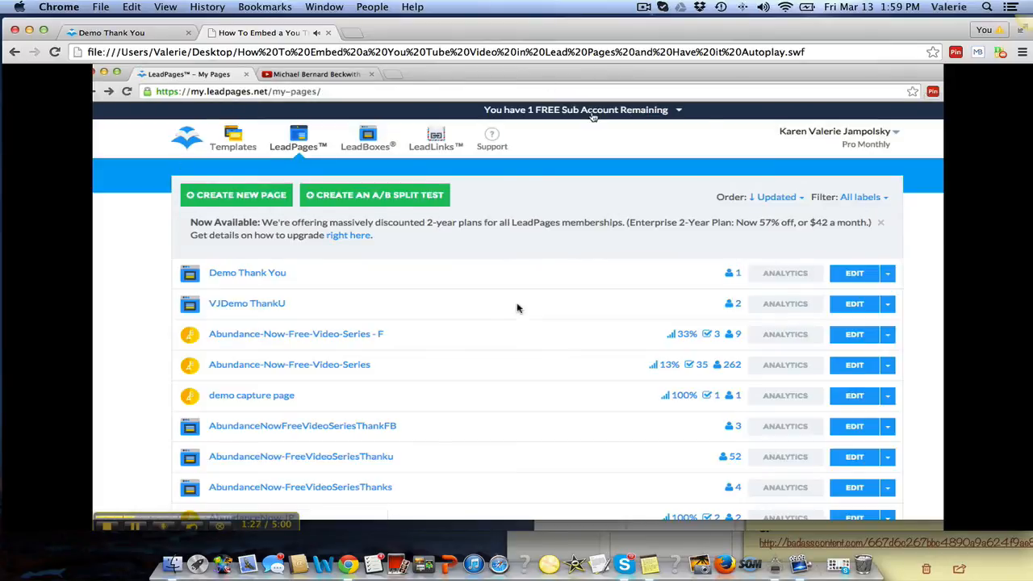
click(855, 273)
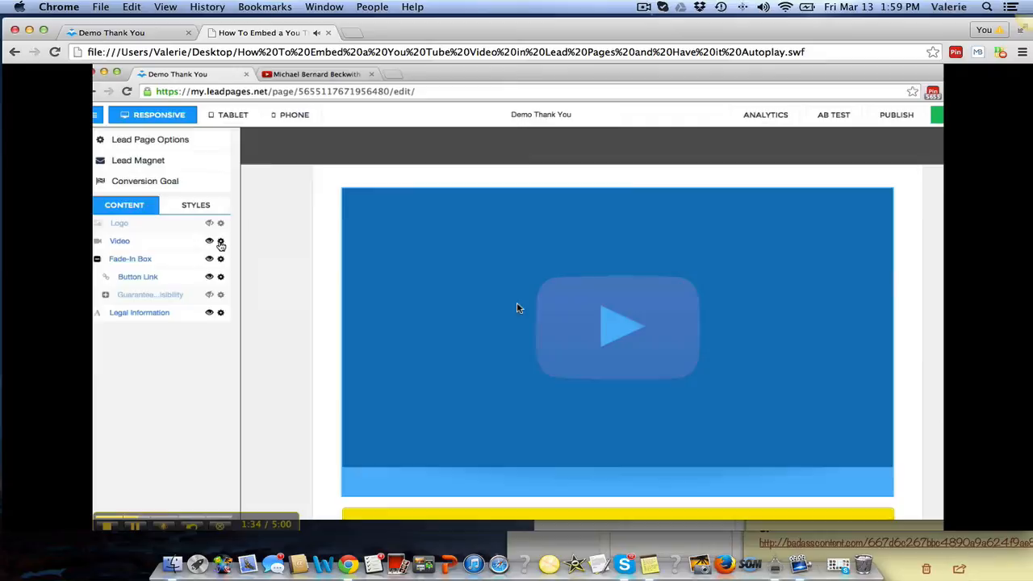
click(221, 240)
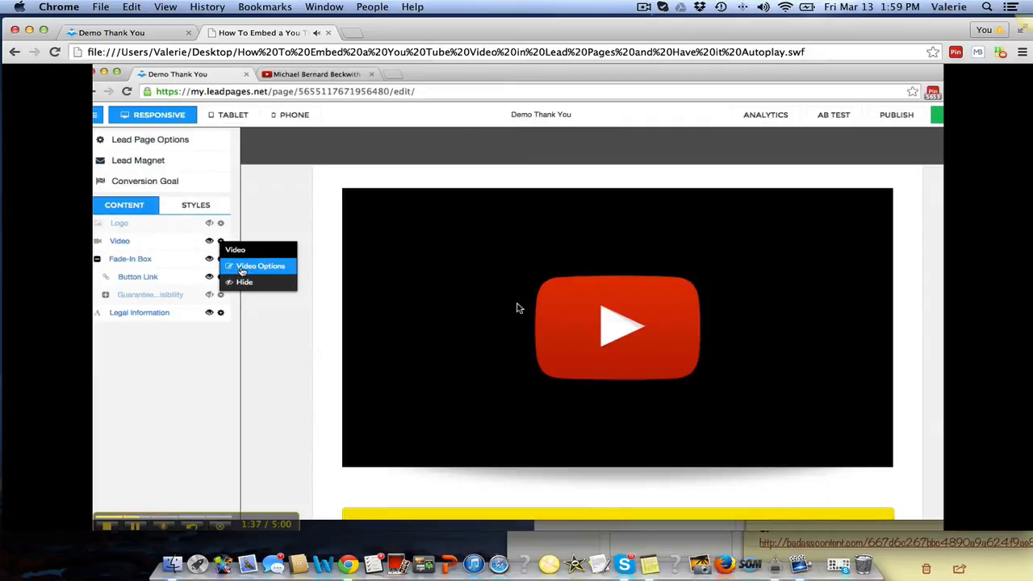
Paste the YouTube iframe, set width 858 and height 523, and append ?rel=0&amp;autoplay=1
click(260, 265)
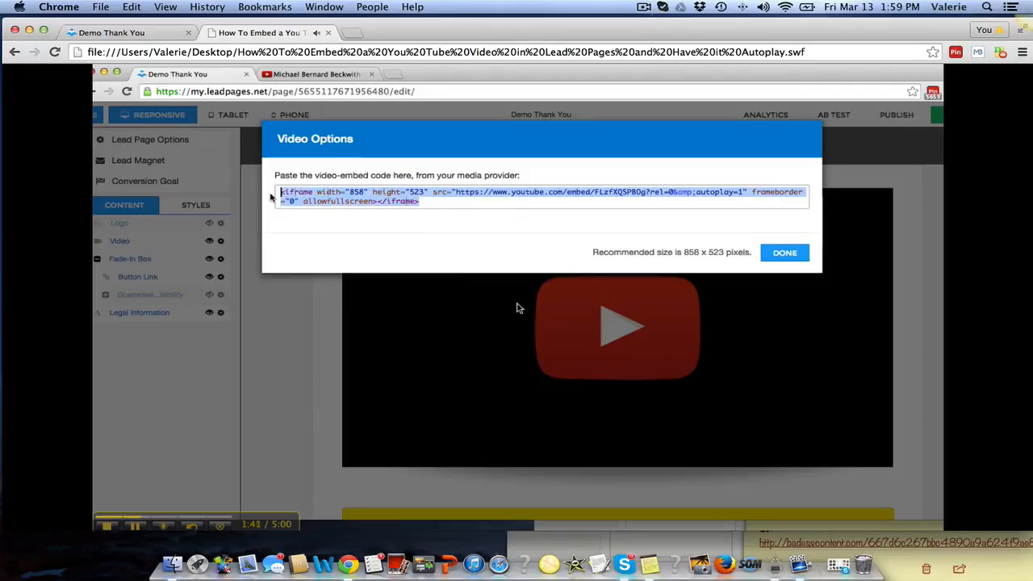
text(<iframe width="560" height="315" src="https://www.youtube.com/embed/uVCj08IDSqk" frameborder="0" allowfullscreen></iframe>)
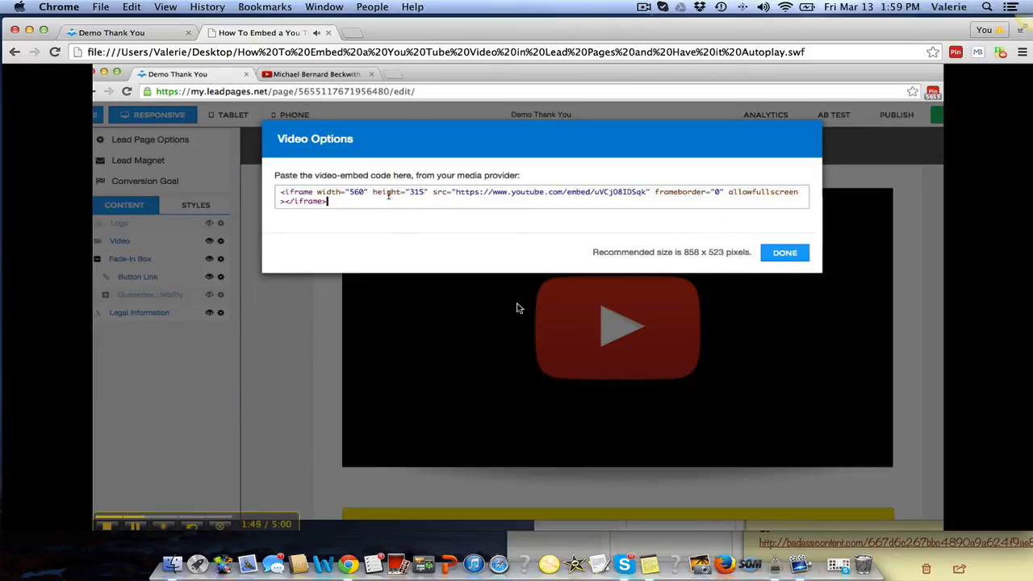
click(362, 192)
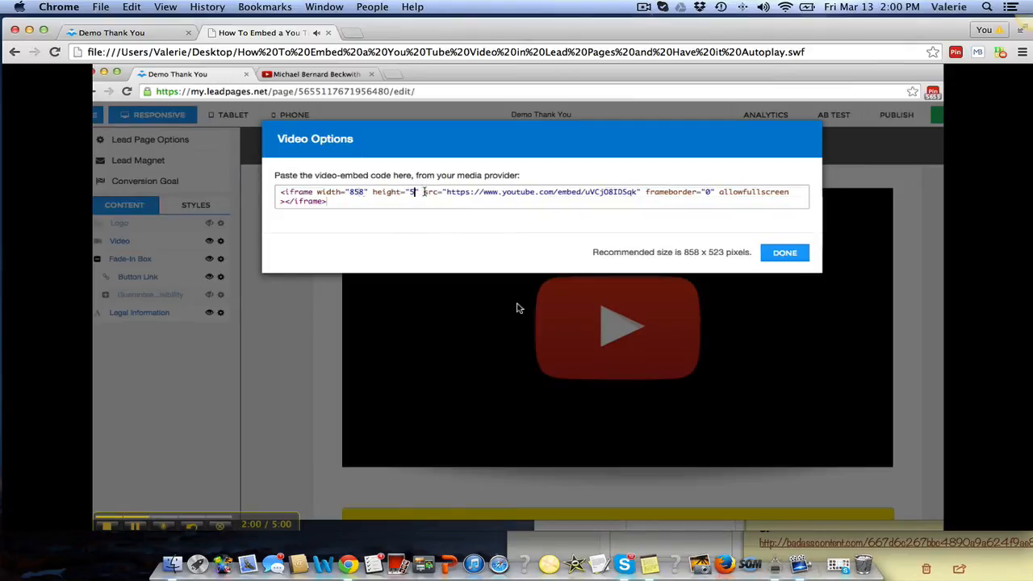
text(523)
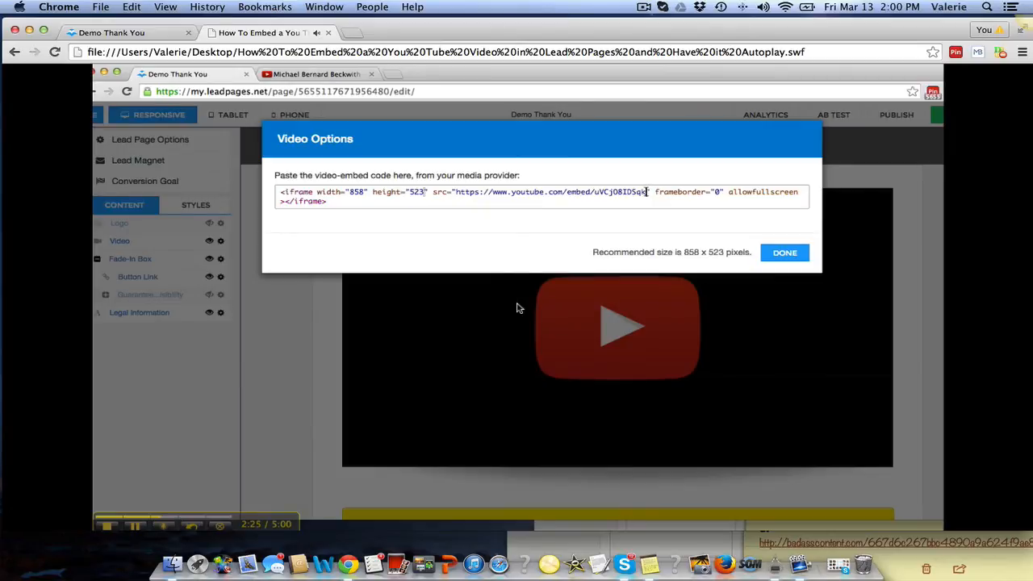
text(?rel=0&amp;autoplay=1)
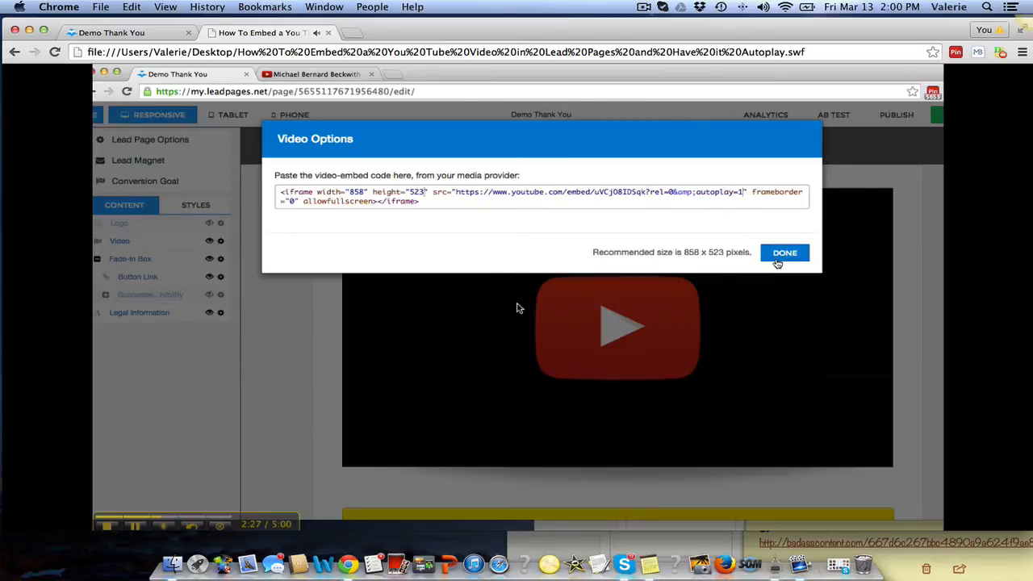
Confirm the embed code, save and publish Demo Thank You, and view it live
click(784, 252)
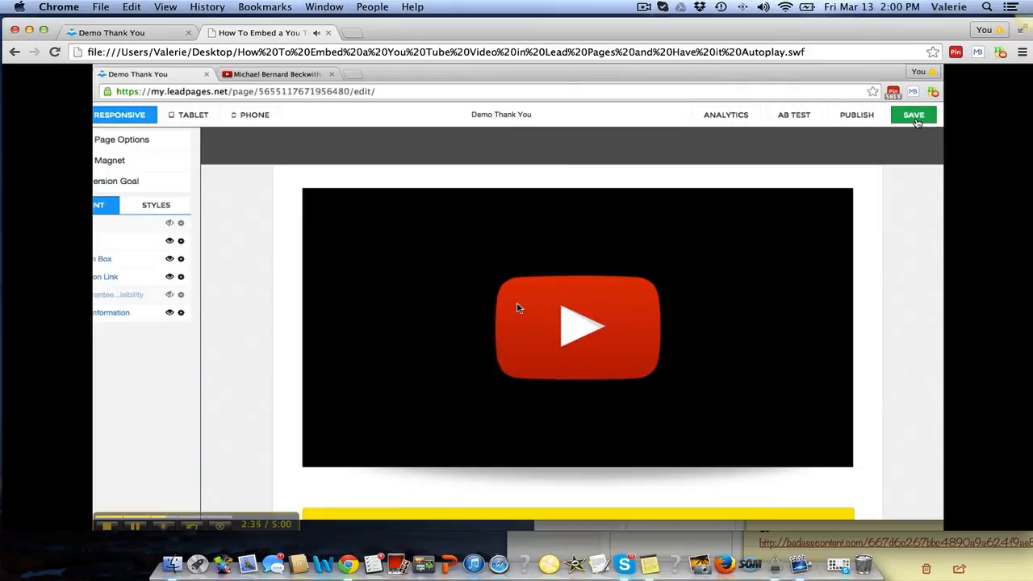
click(913, 115)
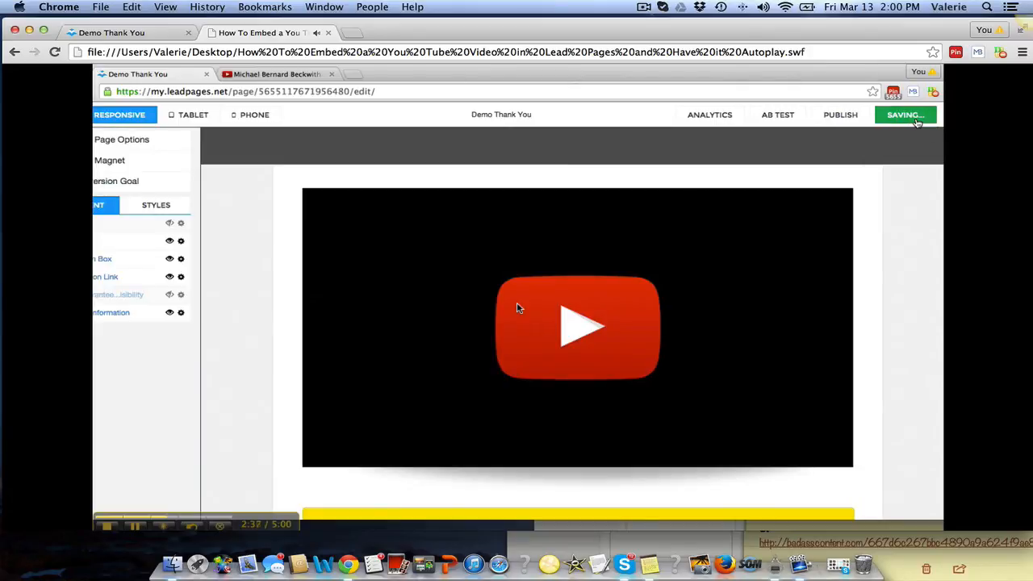
click(906, 114)
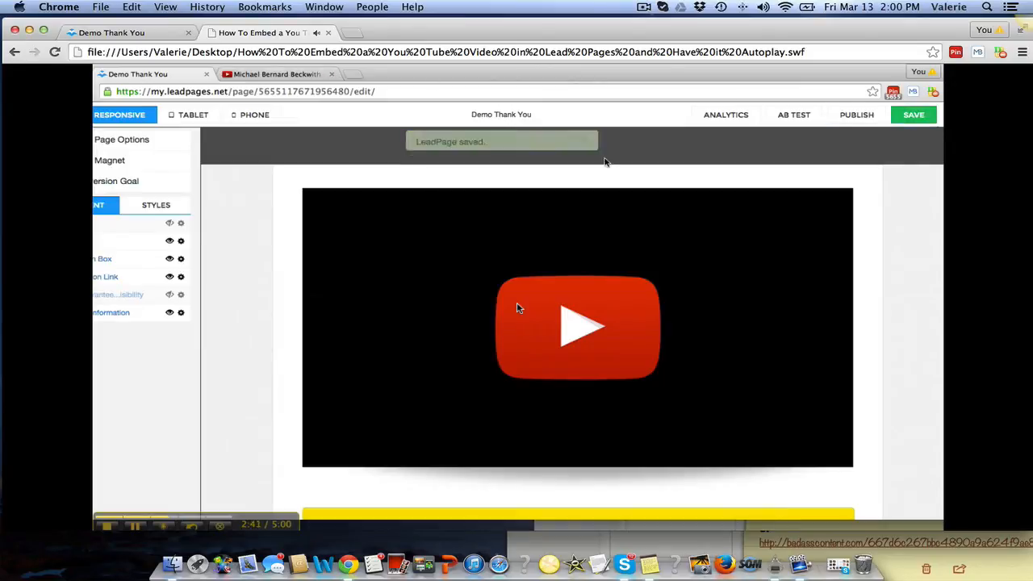
click(856, 114)
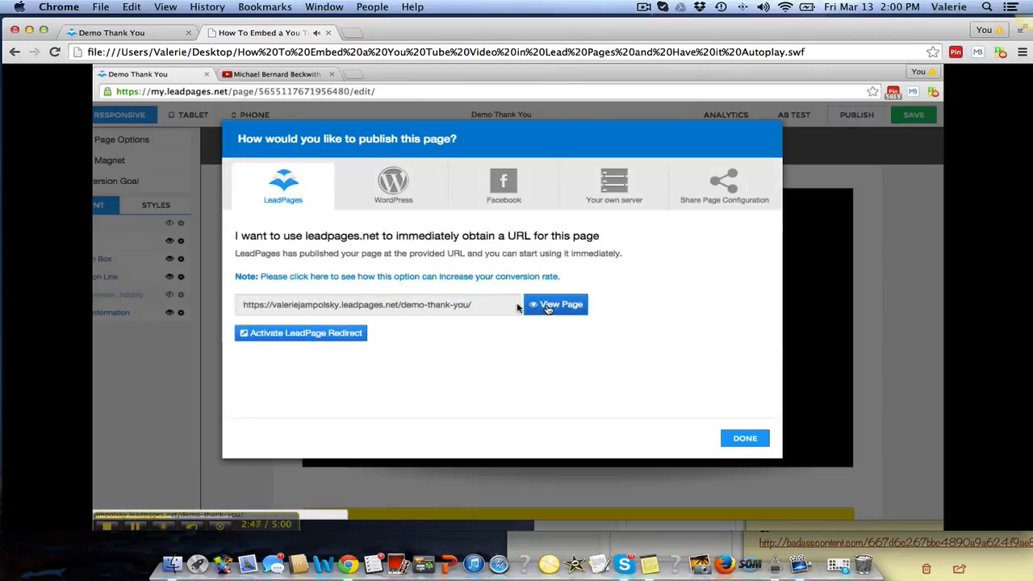
click(560, 305)
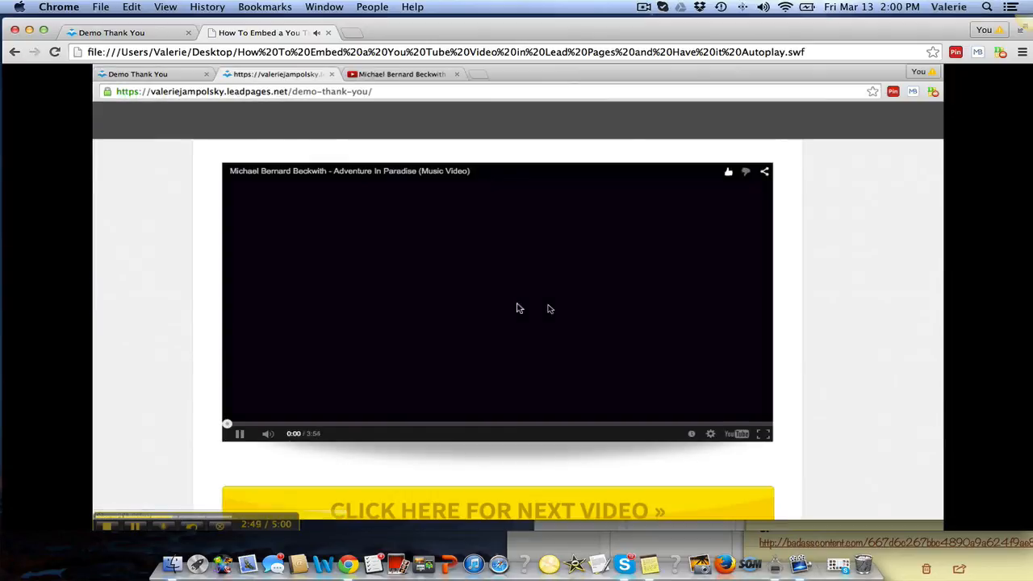